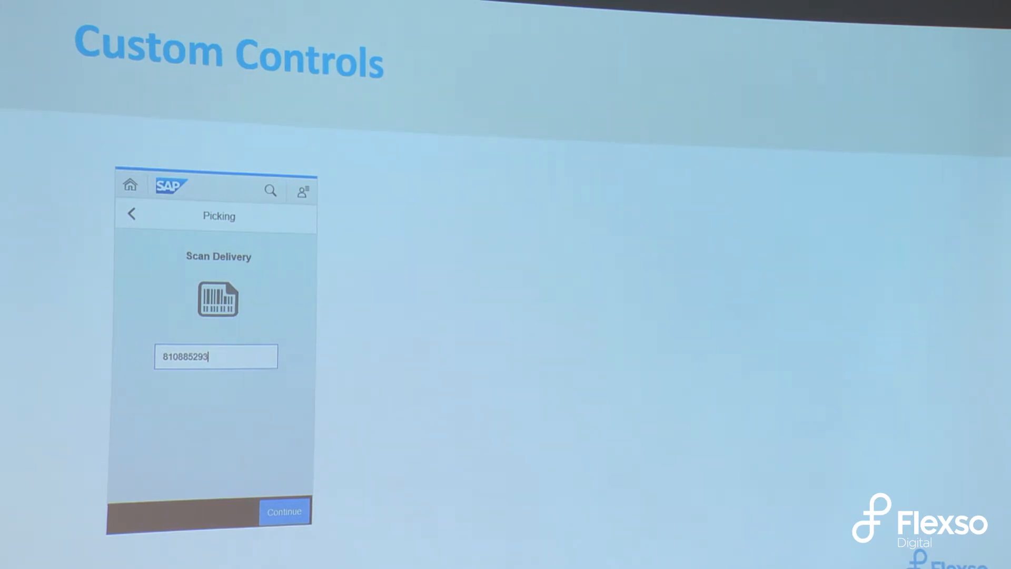
Start a new project from template and choose the SAPUI5 Application template
left_click(283, 512)
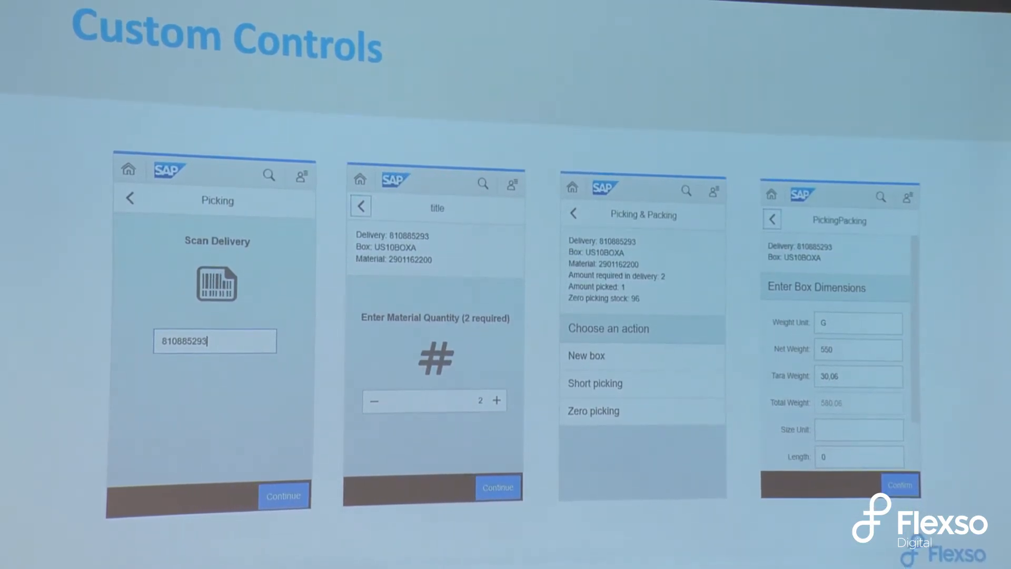
key("Right")
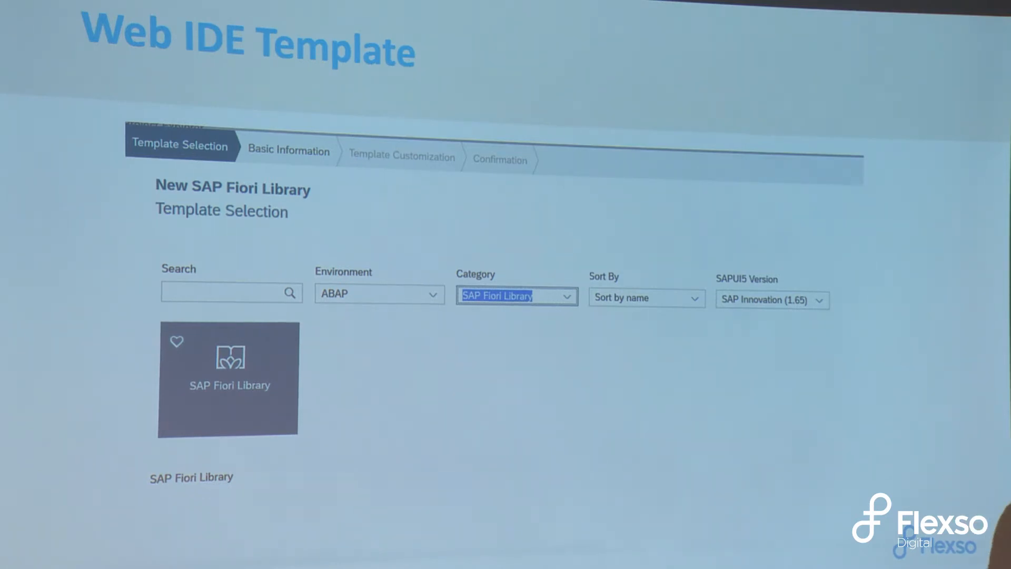
key("right")
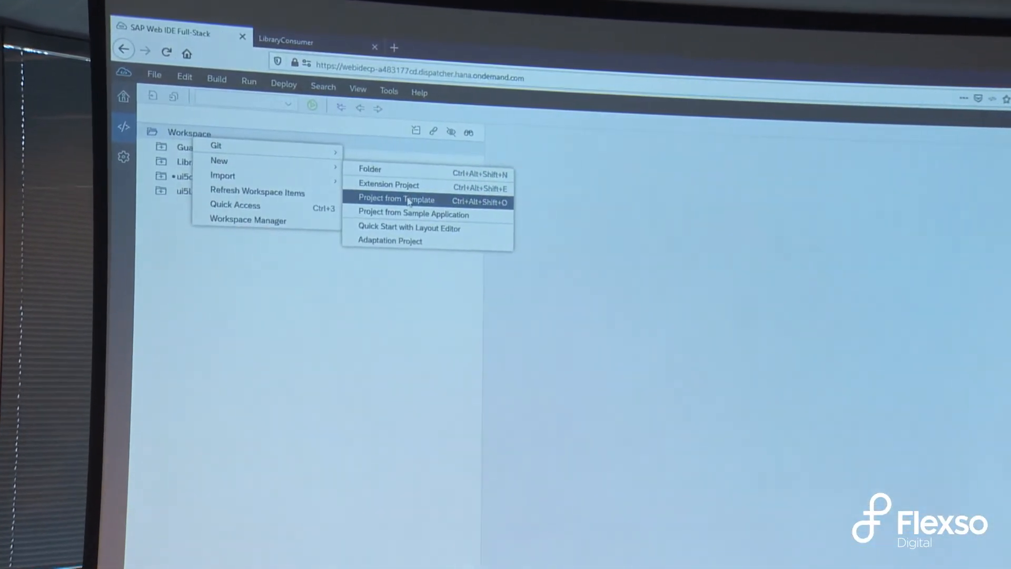
left_click(397, 199)
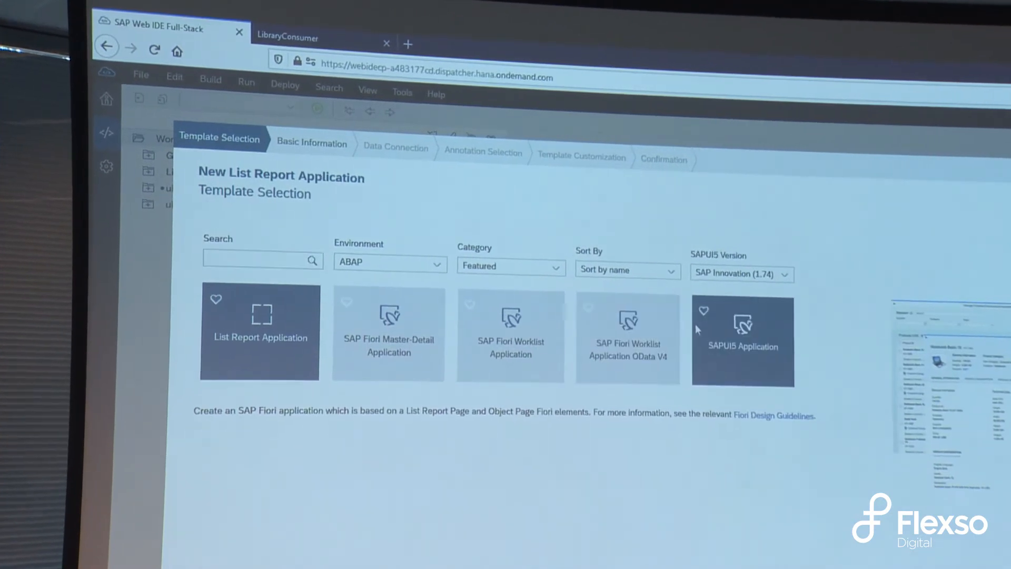
left_click(742, 337)
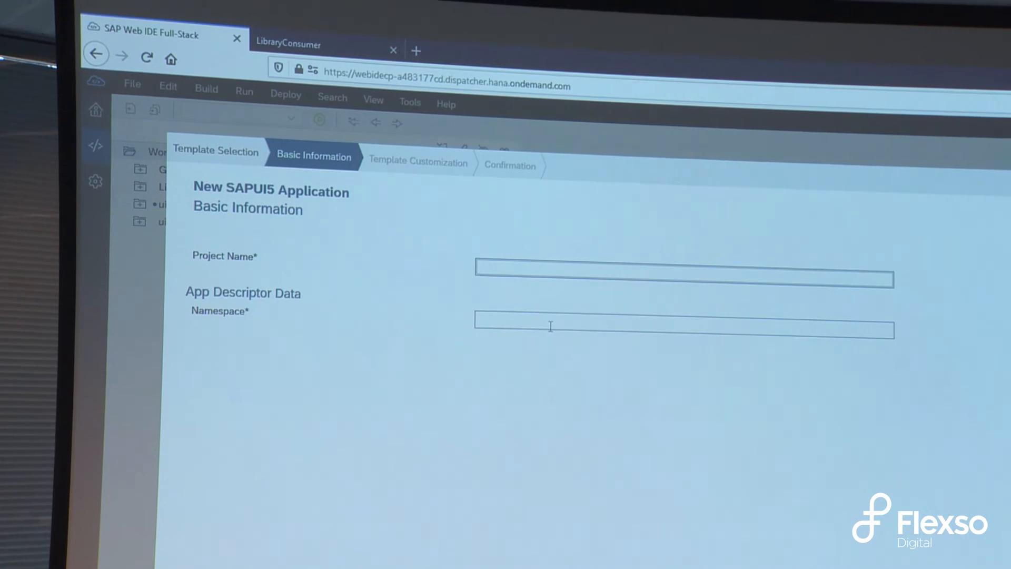
Name the project ui5conConsumer with namespace org.openui5 and continue to the next page
type("ui5c")
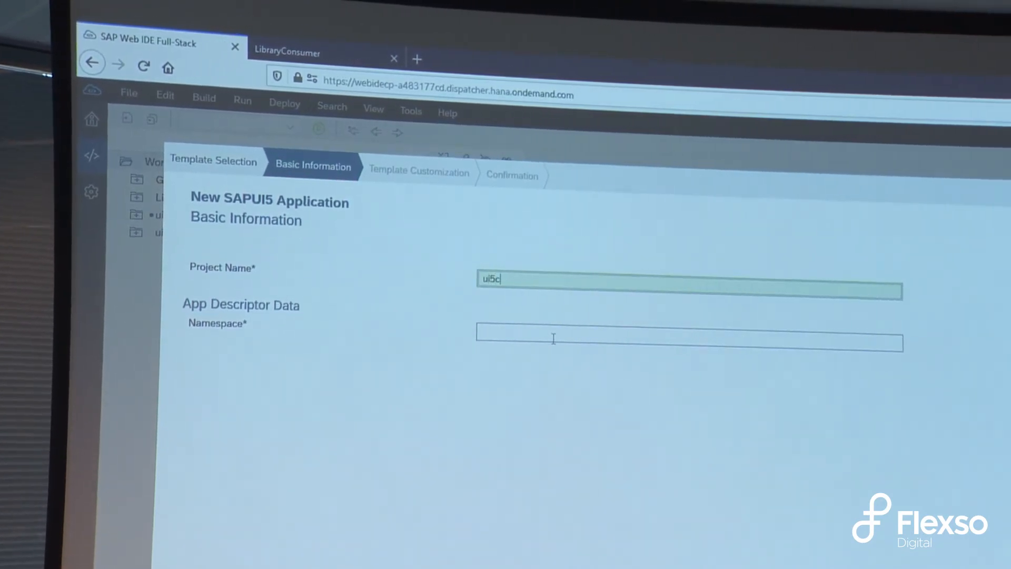
type("onConsumer")
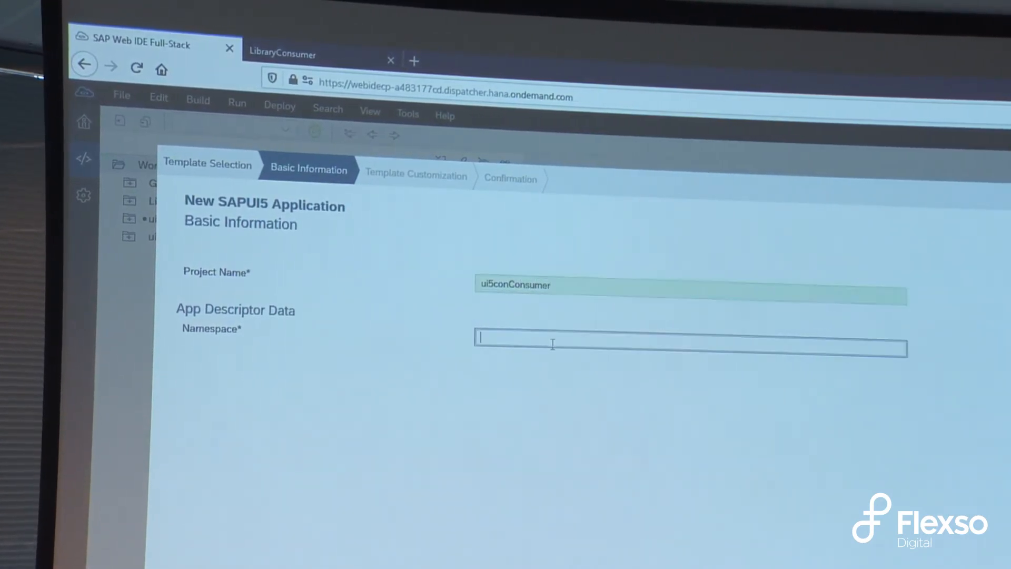
type("org.openui5.")
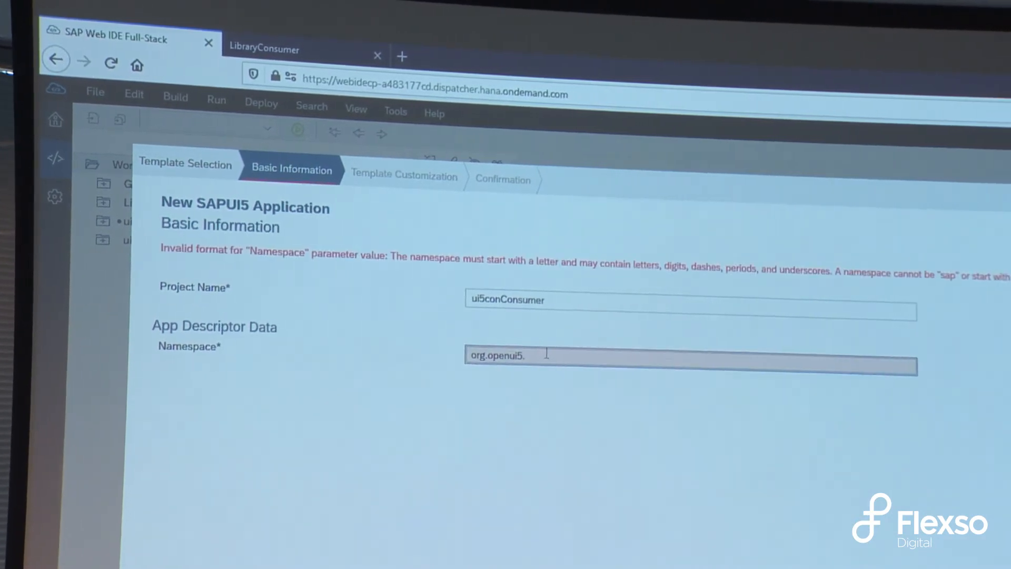
left_click(400, 174)
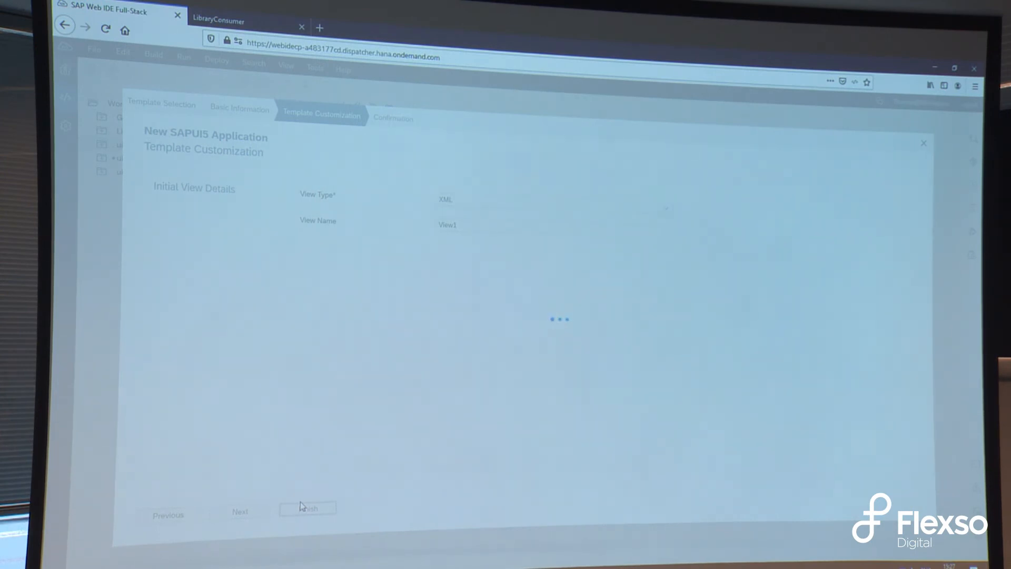
Finish generating ui5conConsumer and open its webapp/manifest.json in the descriptor editor
left_click(306, 507)
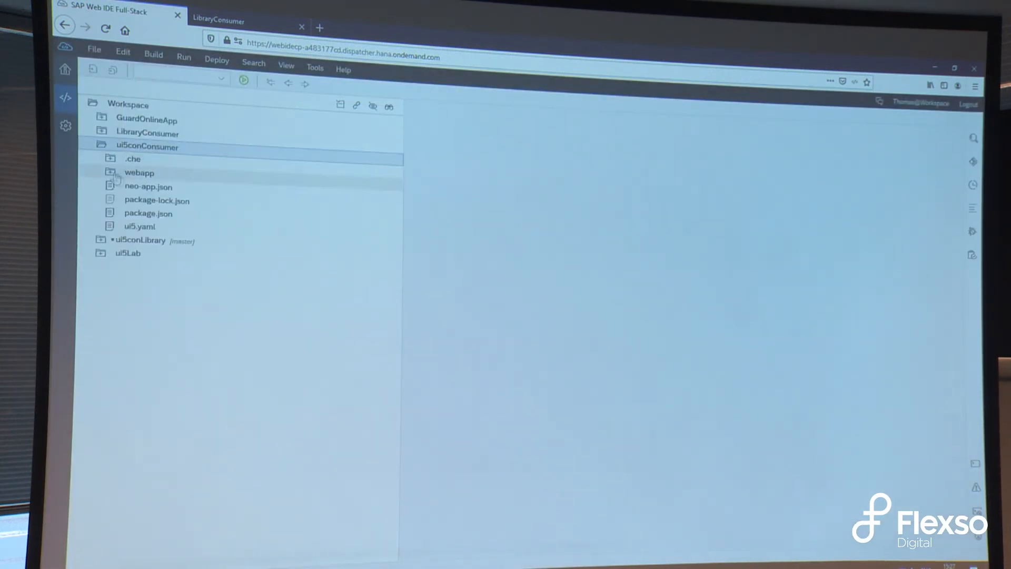
left_click(139, 172)
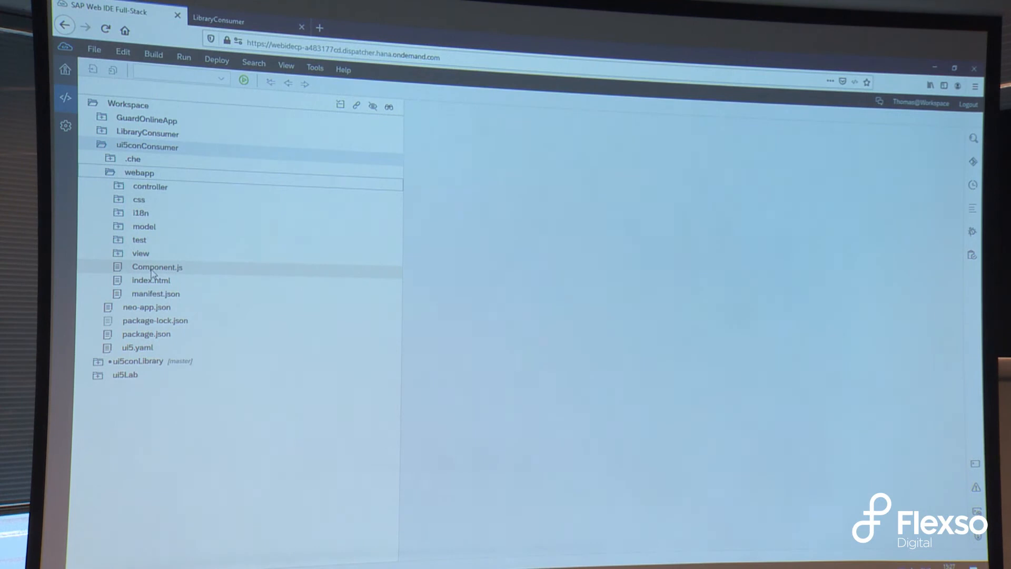
left_click(155, 294)
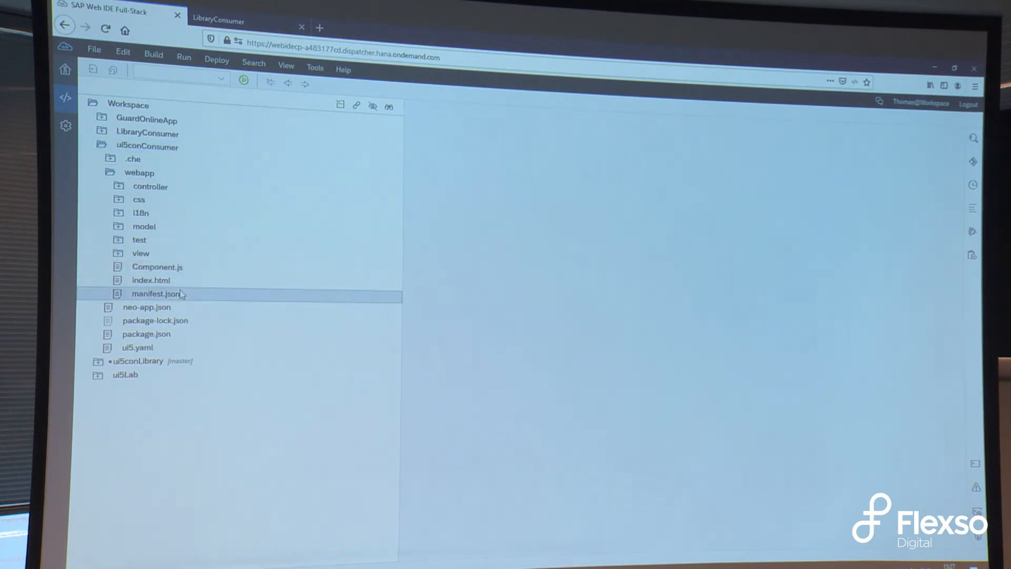
double_click(157, 294)
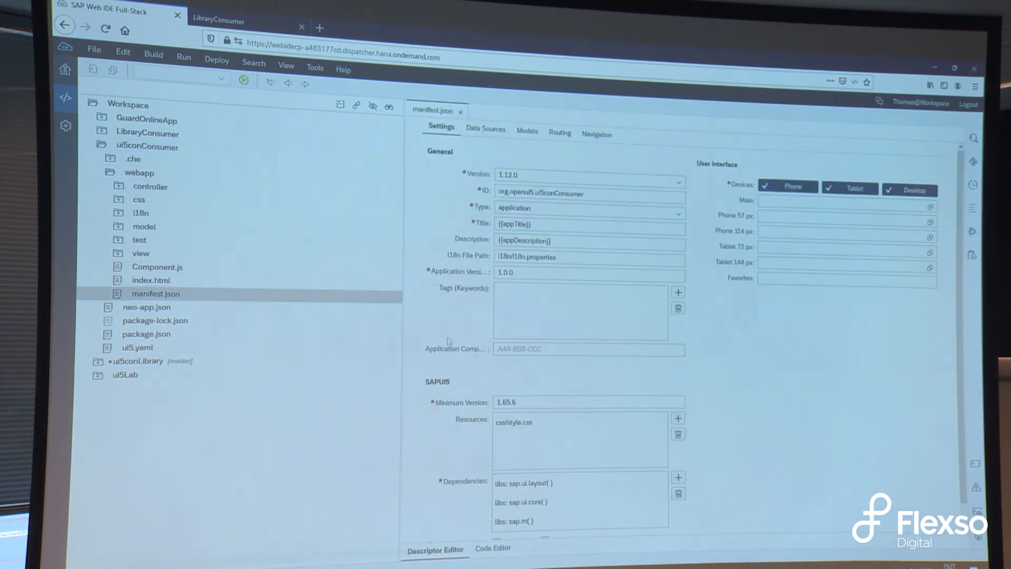
mouse_move(255, 300)
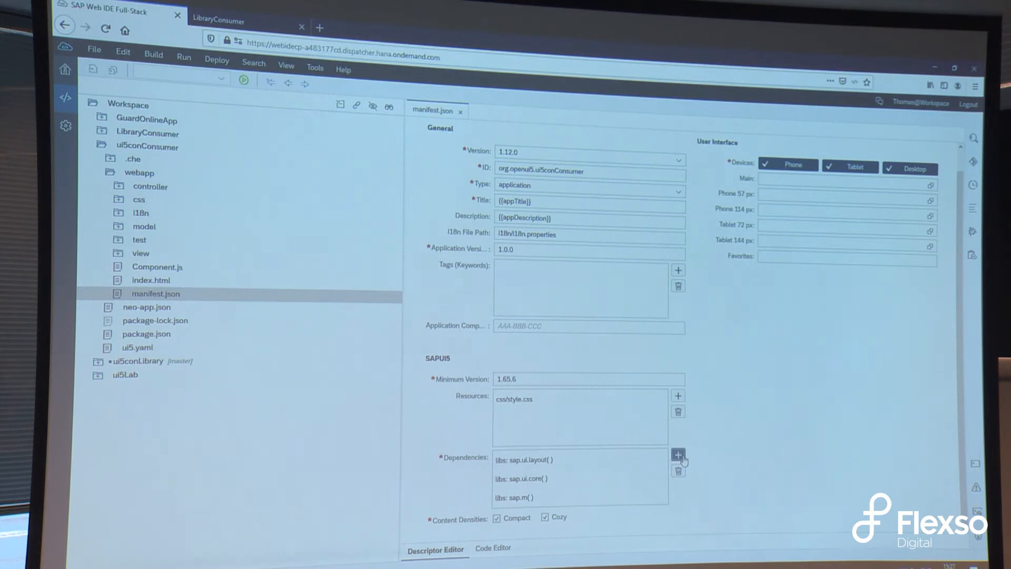
Add org.openui5.ui5con.ui5conlibrary as a Libraries-type dependency and save the descriptor
left_click(677, 453)
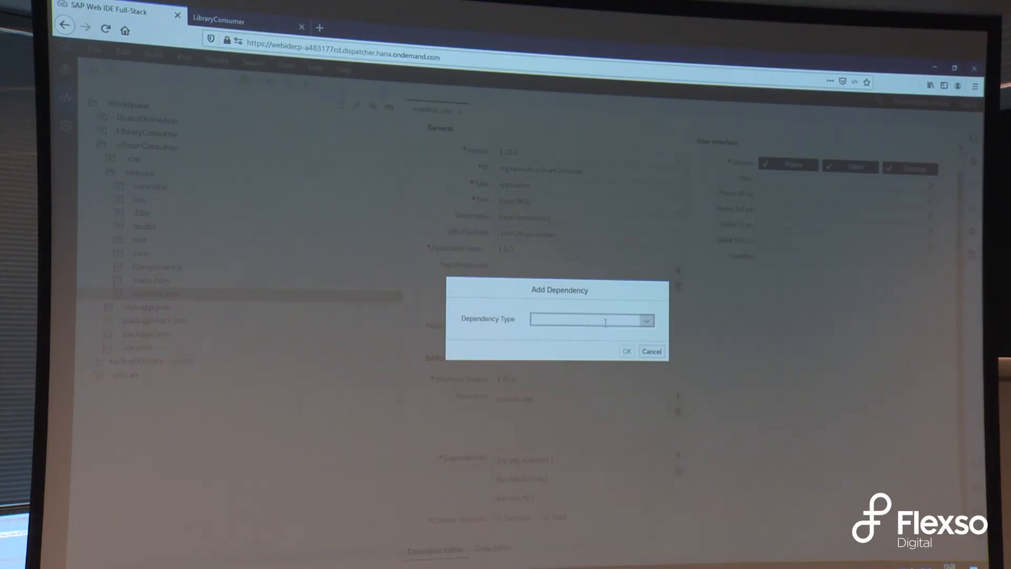
type("org.openui")
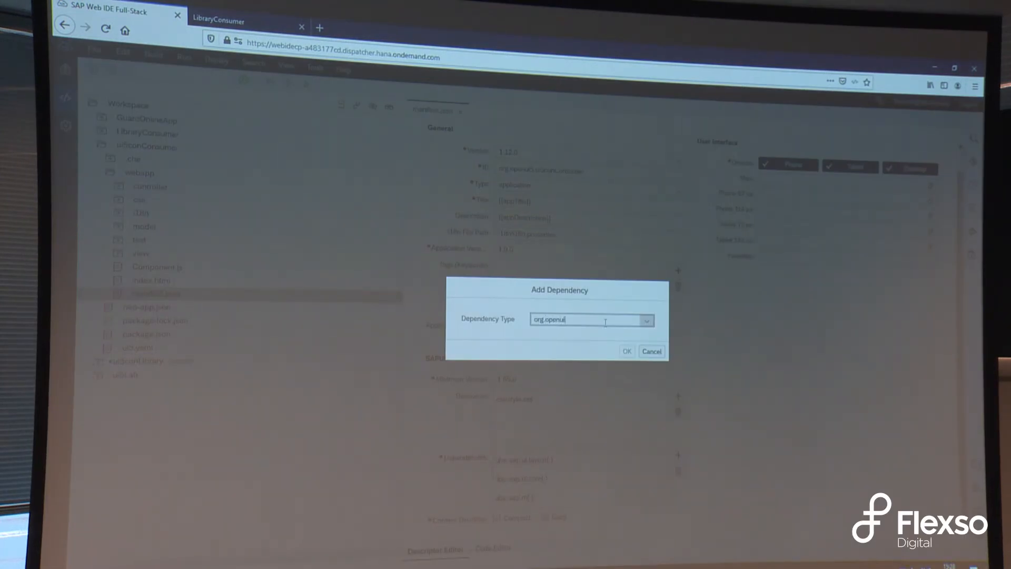
type("5.ui5con.ui5conlibrary")
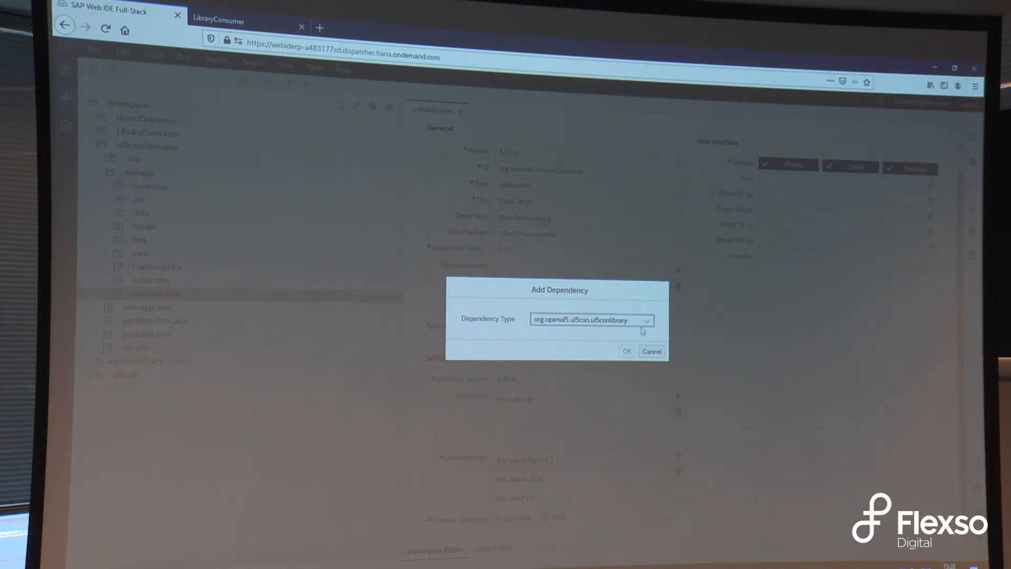
left_click(646, 320)
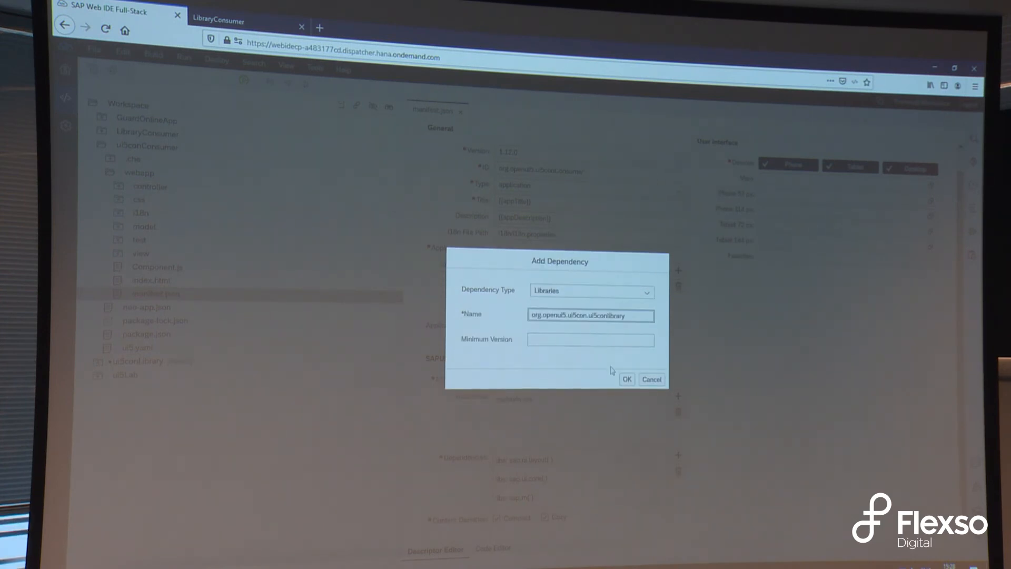
left_click(625, 379)
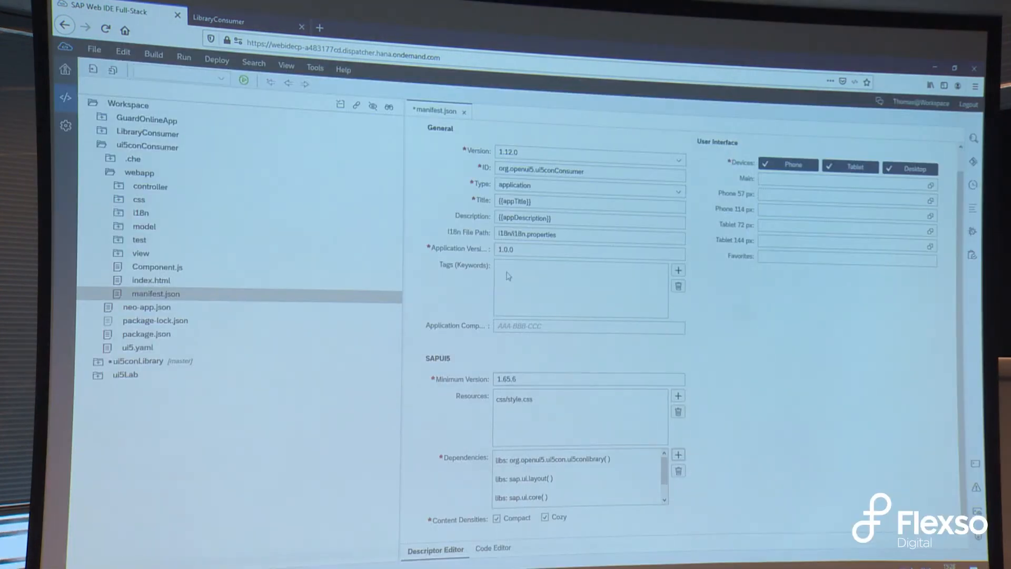
left_click(551, 458)
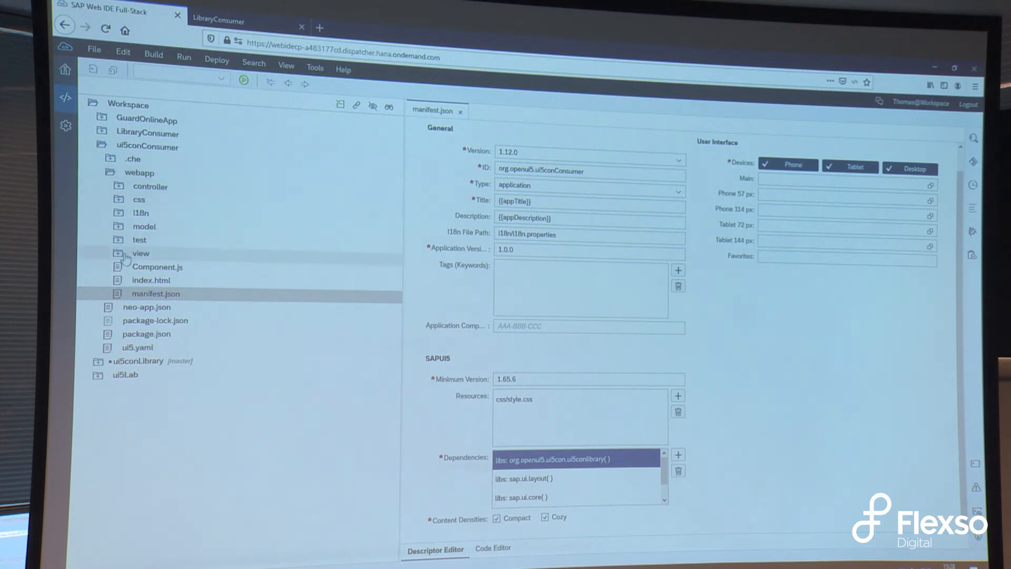
In View1.view.xml add <ui5con:HelloUI5con text="Hello!" /> inside the page content
double_click(140, 253)
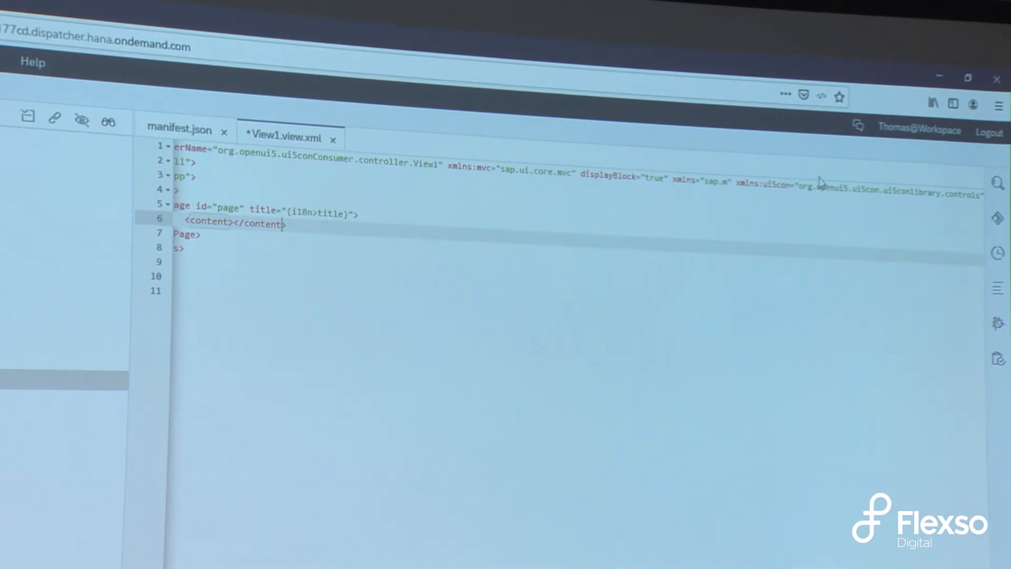
type("<")
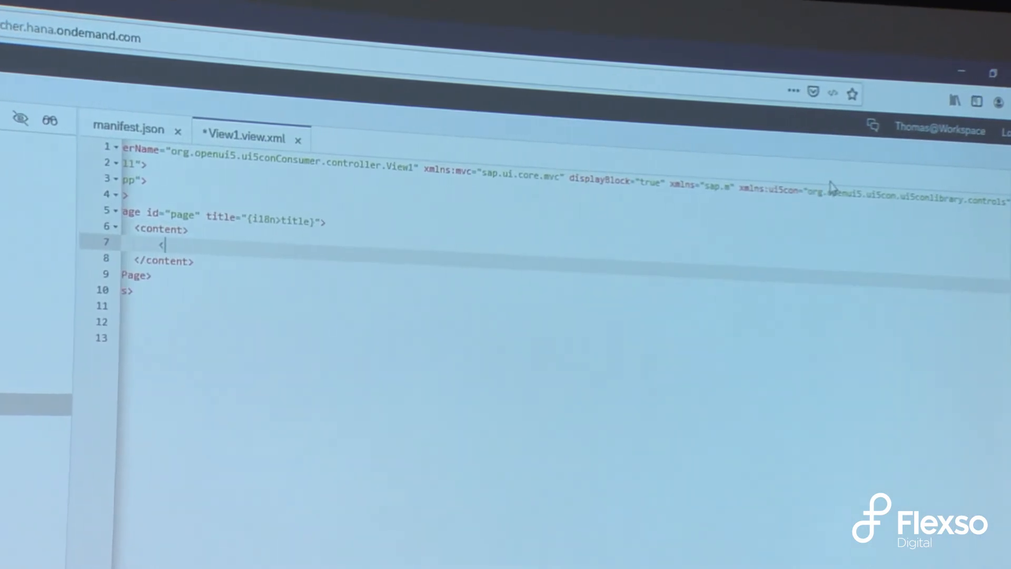
type("open")
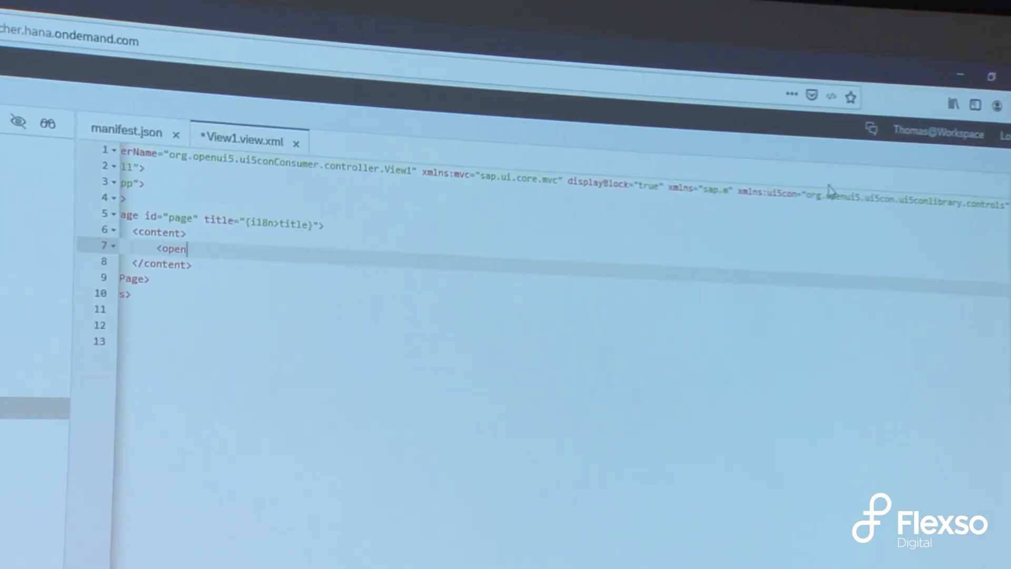
type("ui5con")
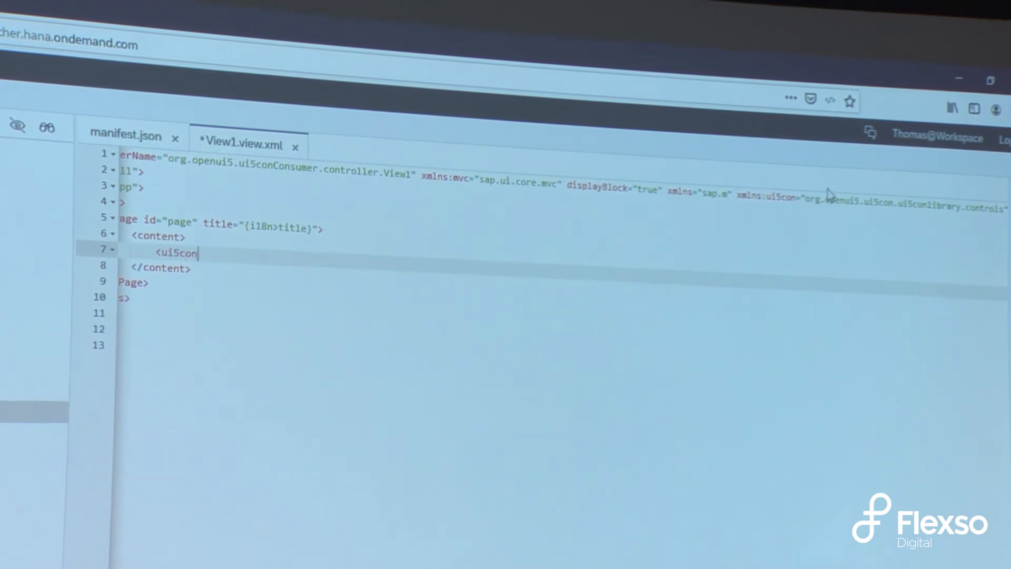
type(":")
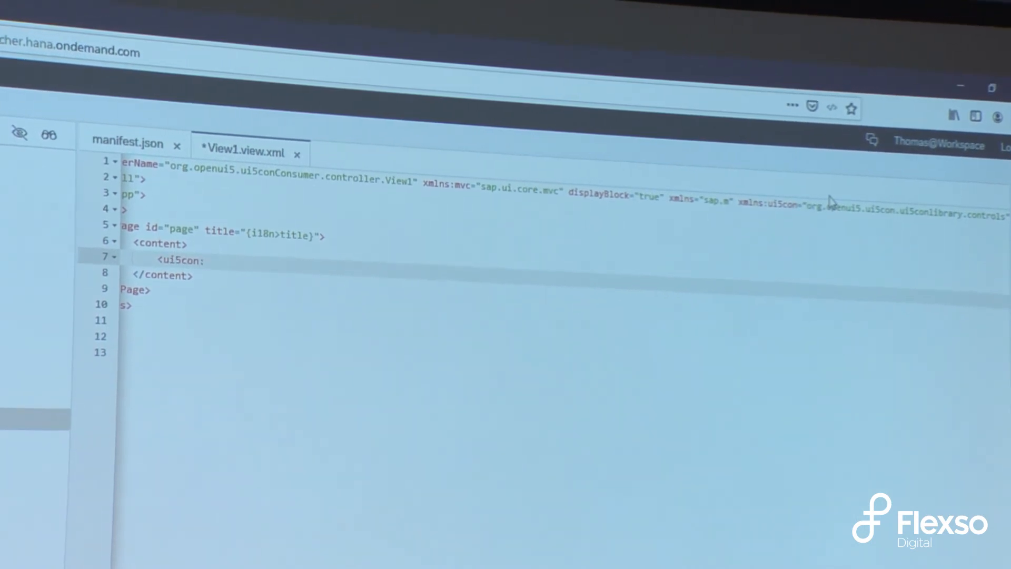
type("HelloUI5")
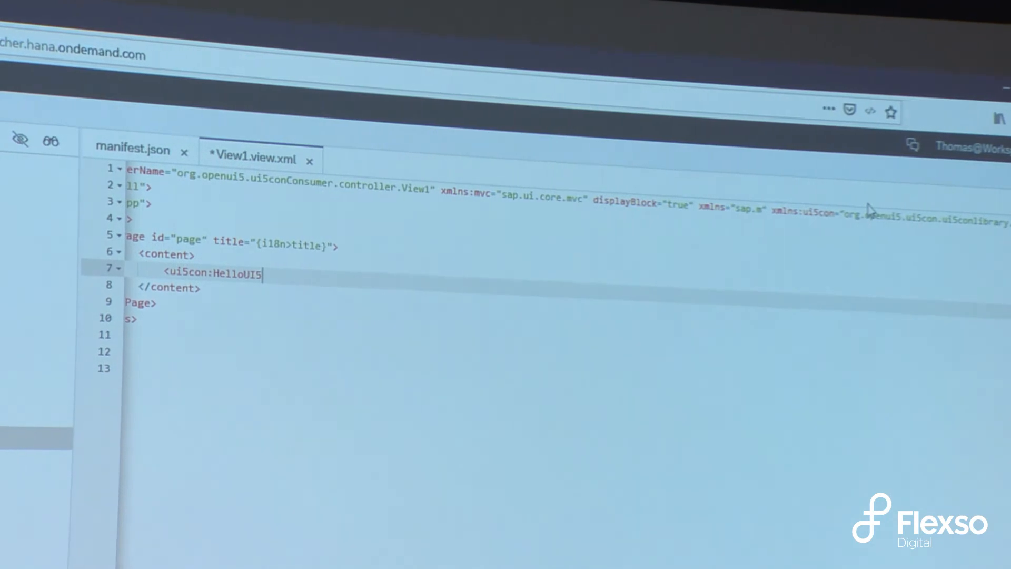
type("con text:")
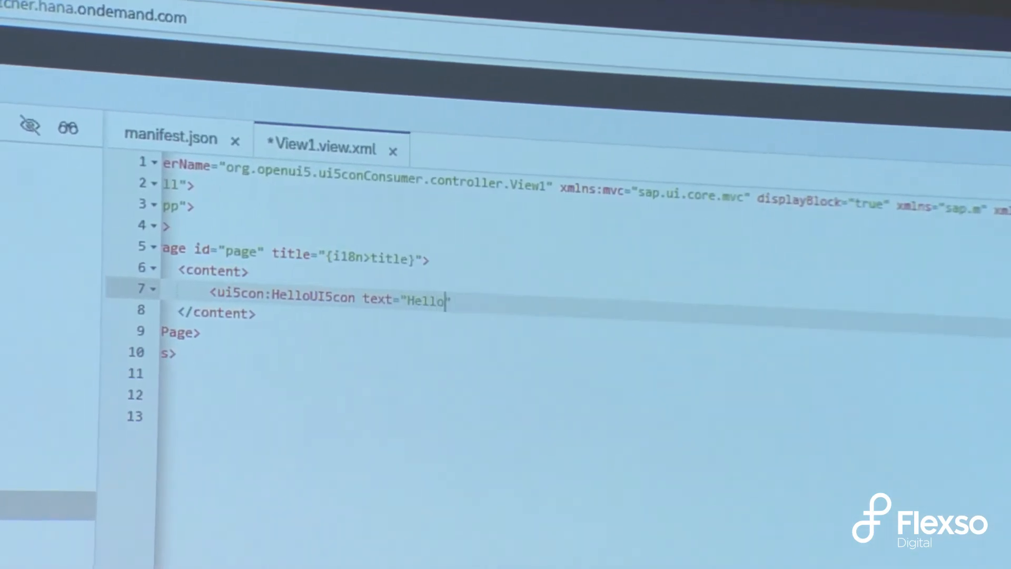
type("!\" />")
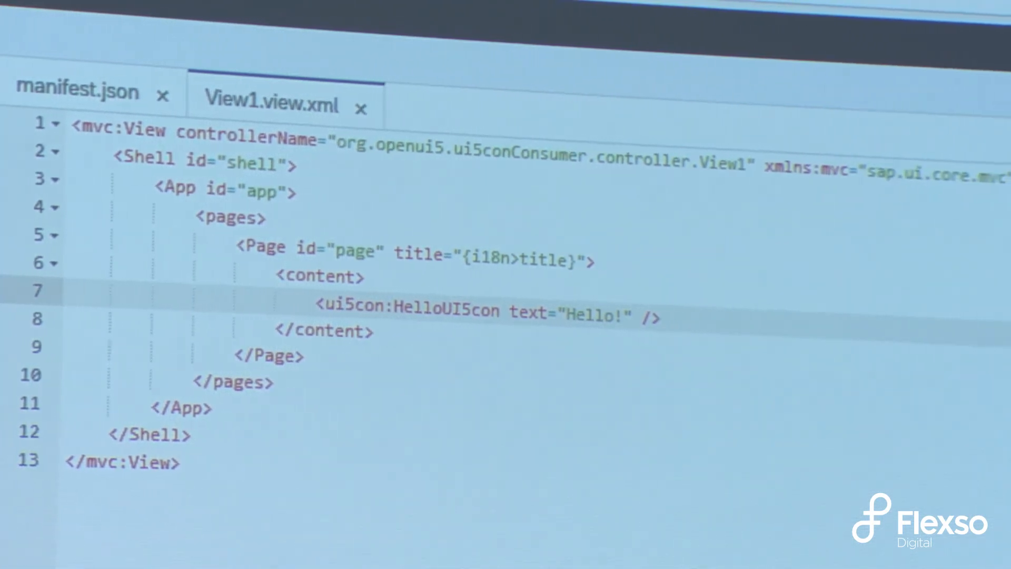
Reference org.openui5.ui5con.ui5conlibrary from the Workspace repository with Include ticked and add it
left_click(165, 90)
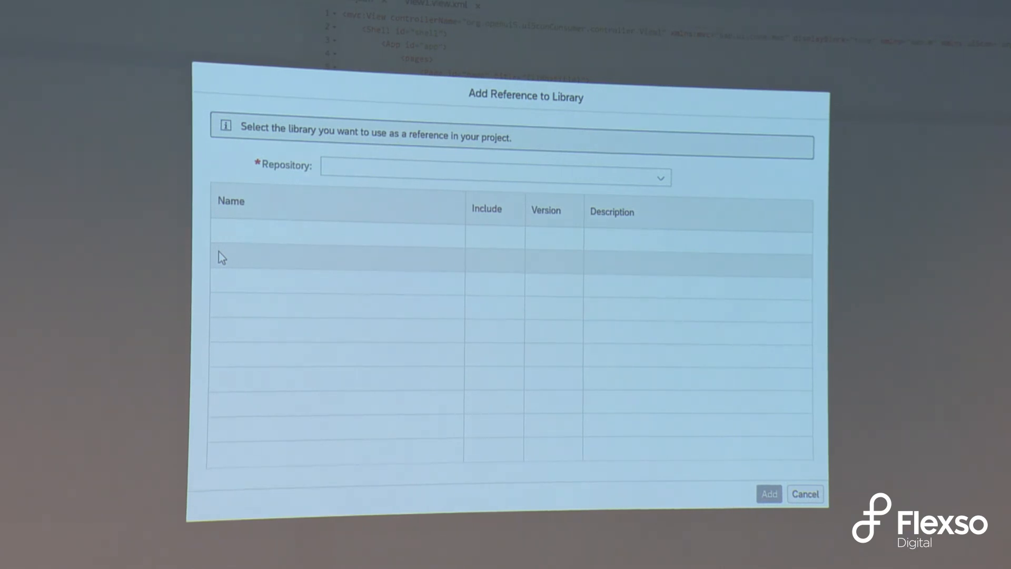
left_click(659, 177)
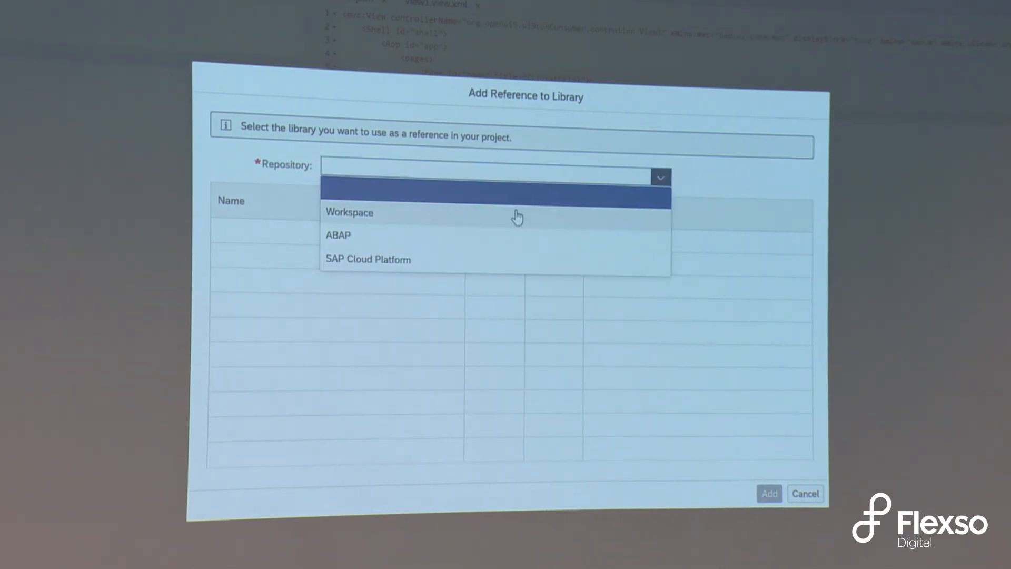
mouse_move(386, 215)
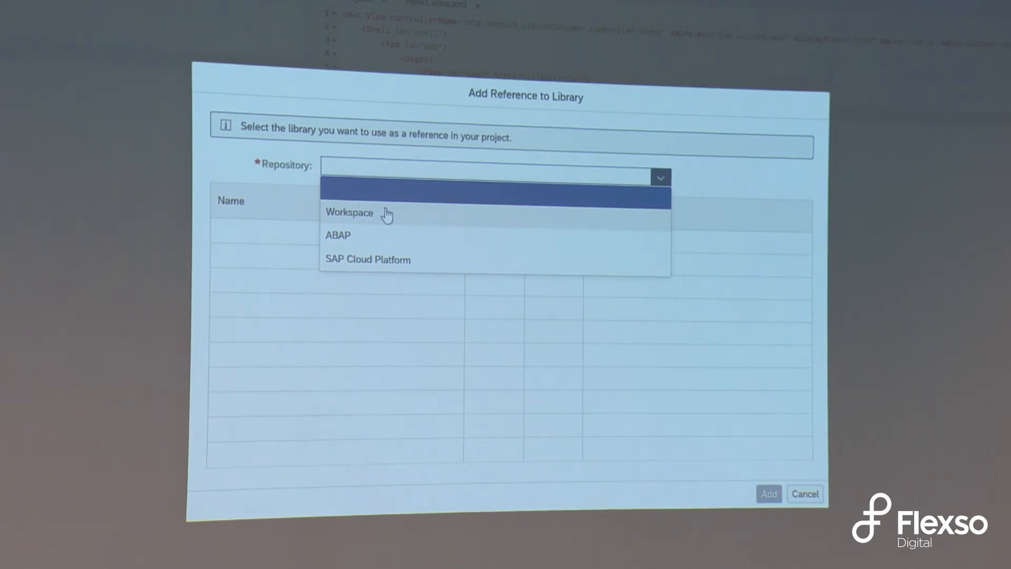
left_click(348, 211)
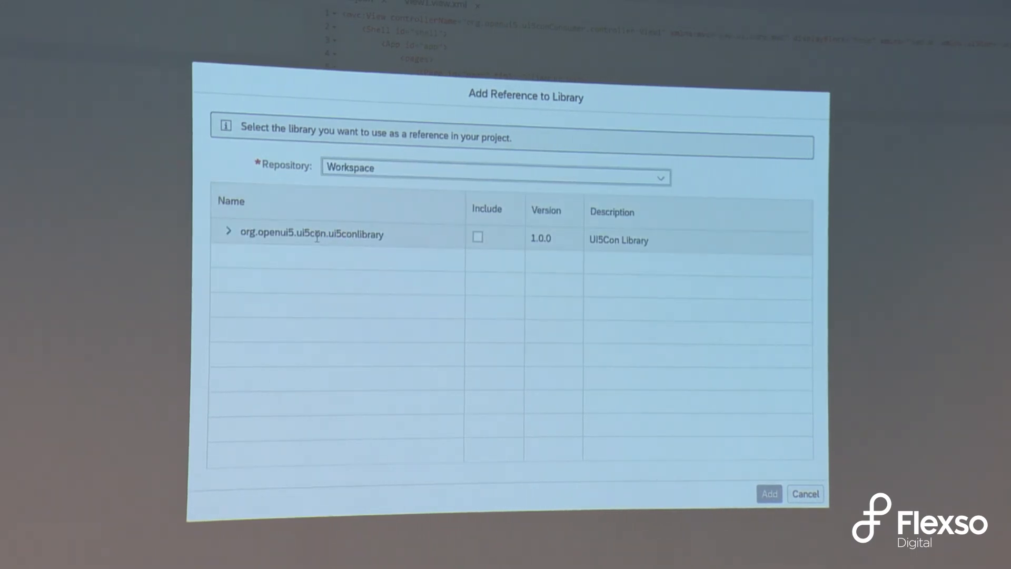
left_click(477, 242)
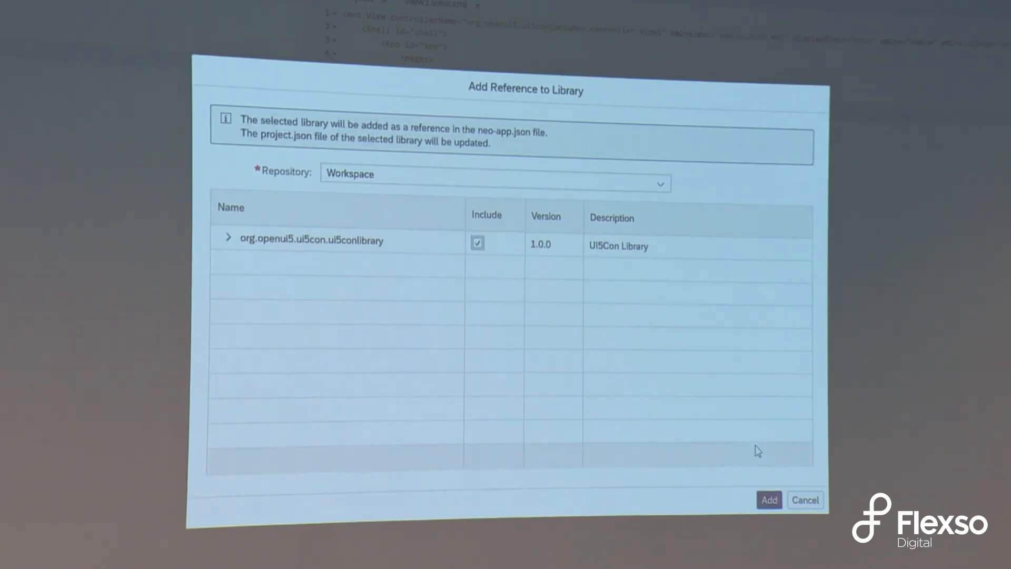
left_click(768, 499)
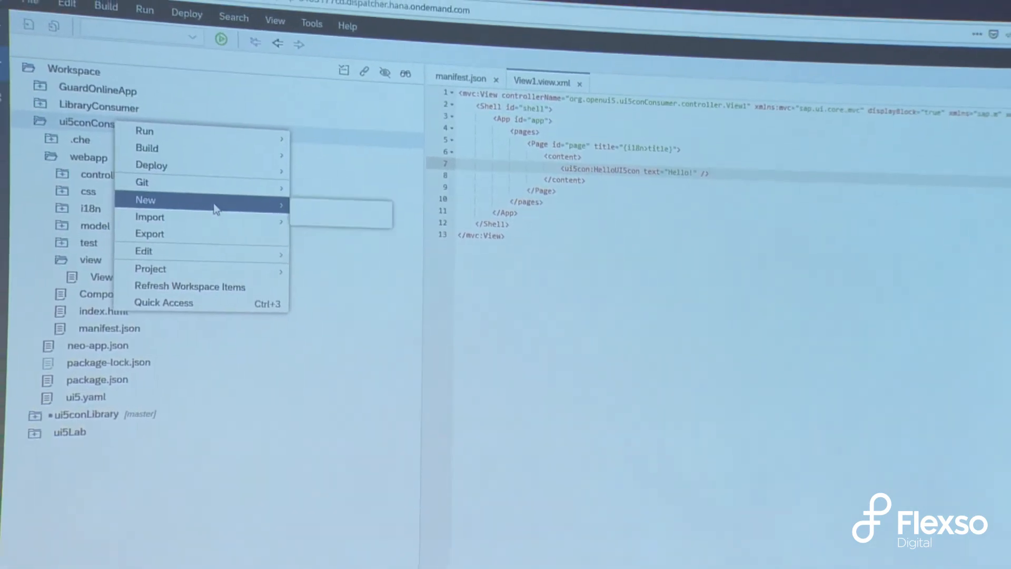
mouse_move(158, 147)
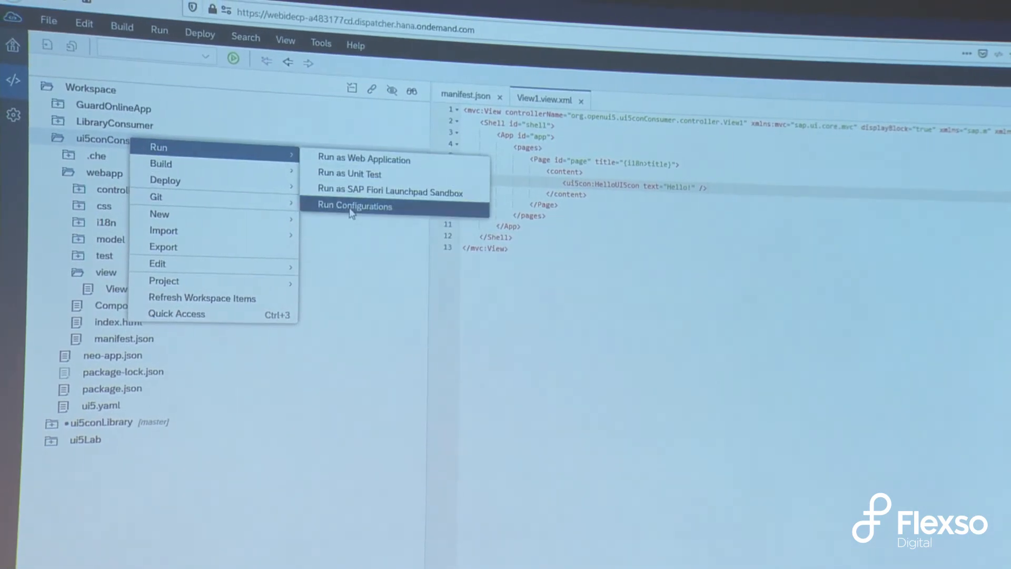
Create a Run as Web Application configuration with Use my workspace first enabled and run it
left_click(355, 205)
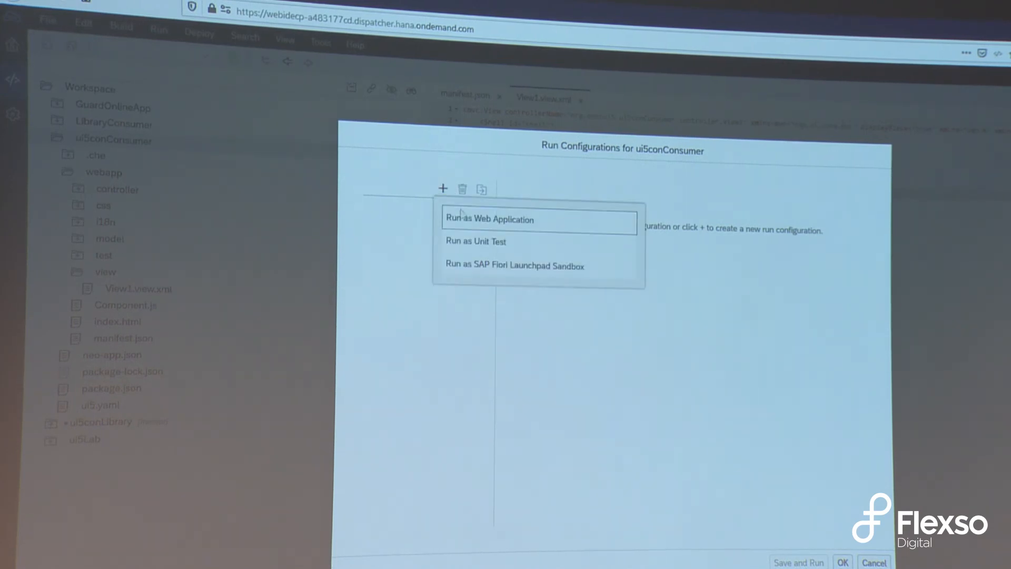
left_click(488, 219)
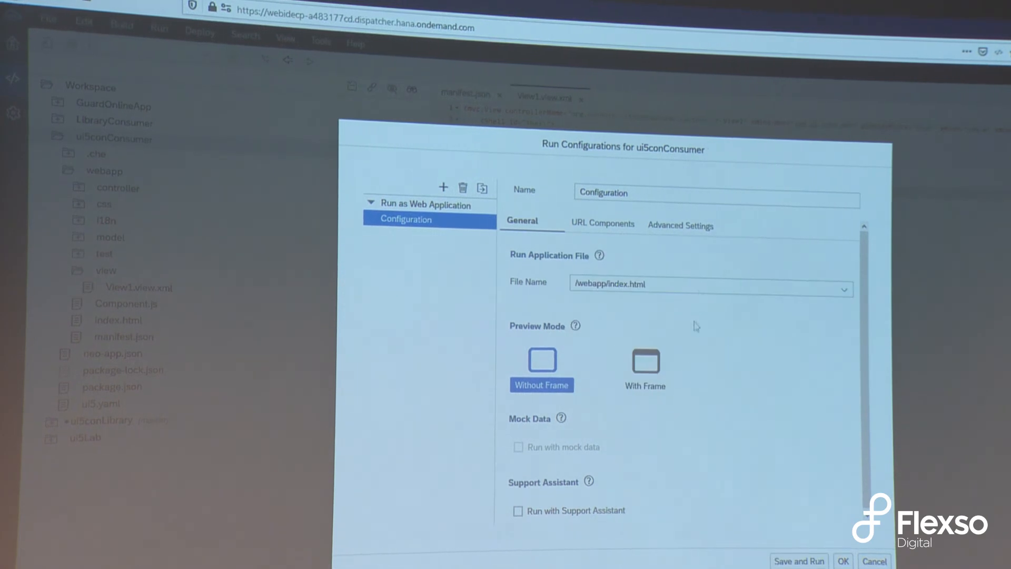
left_click(679, 225)
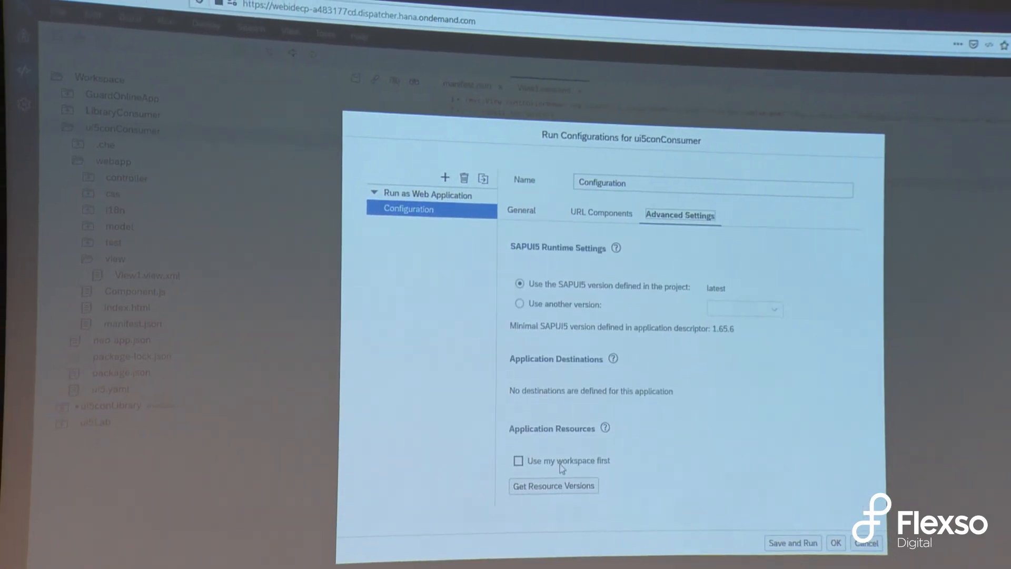
left_click(518, 460)
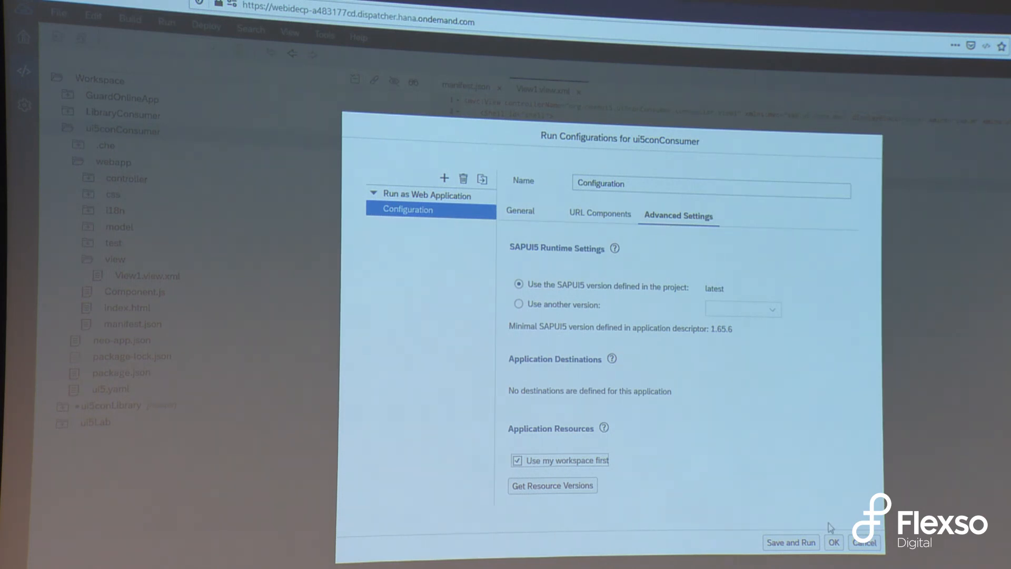
left_click(790, 541)
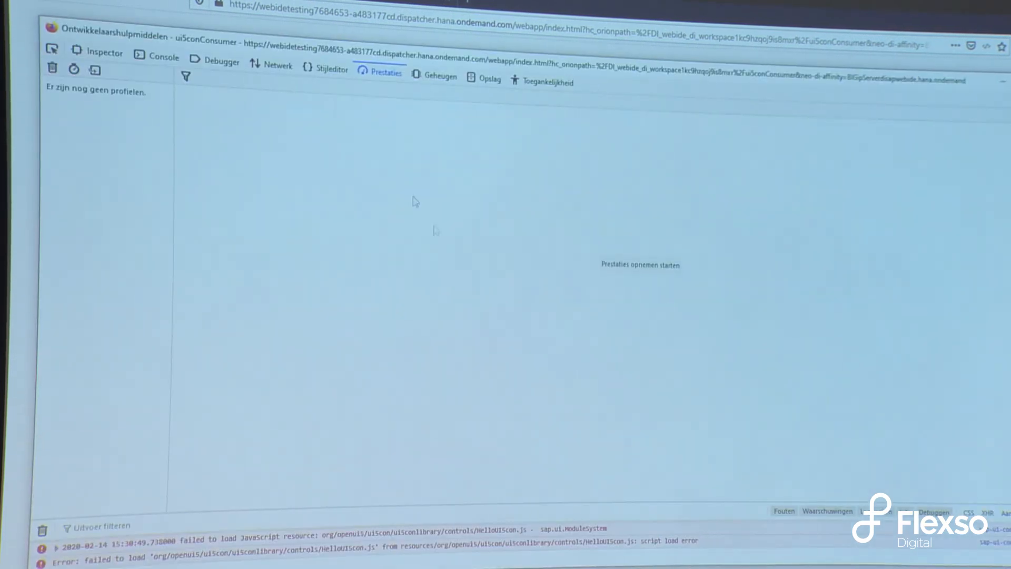
mouse_move(320, 151)
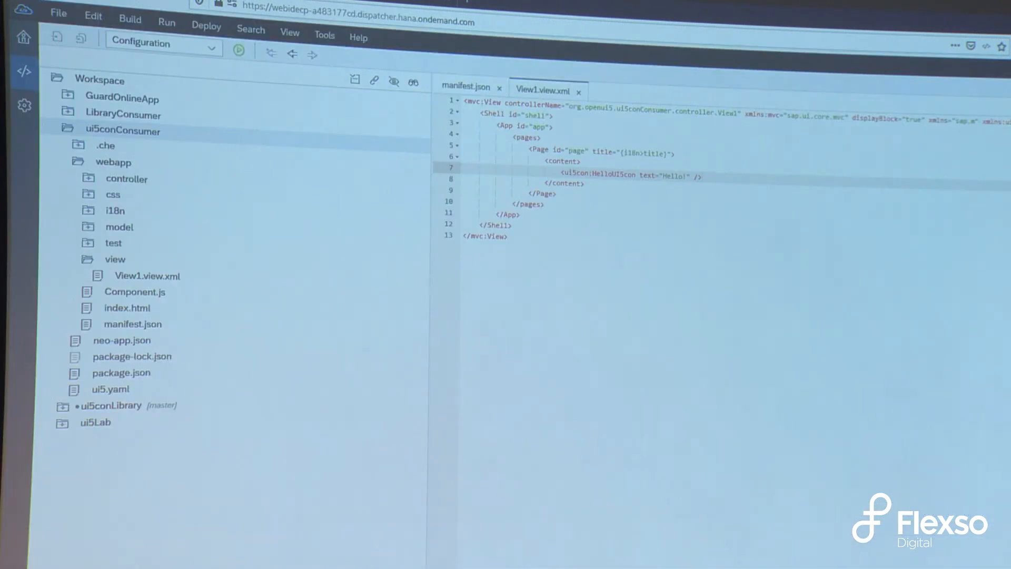
Expand the ui5conLibrary source tree down to HelloUI5Con.js to check the library's folders
left_click(62, 130)
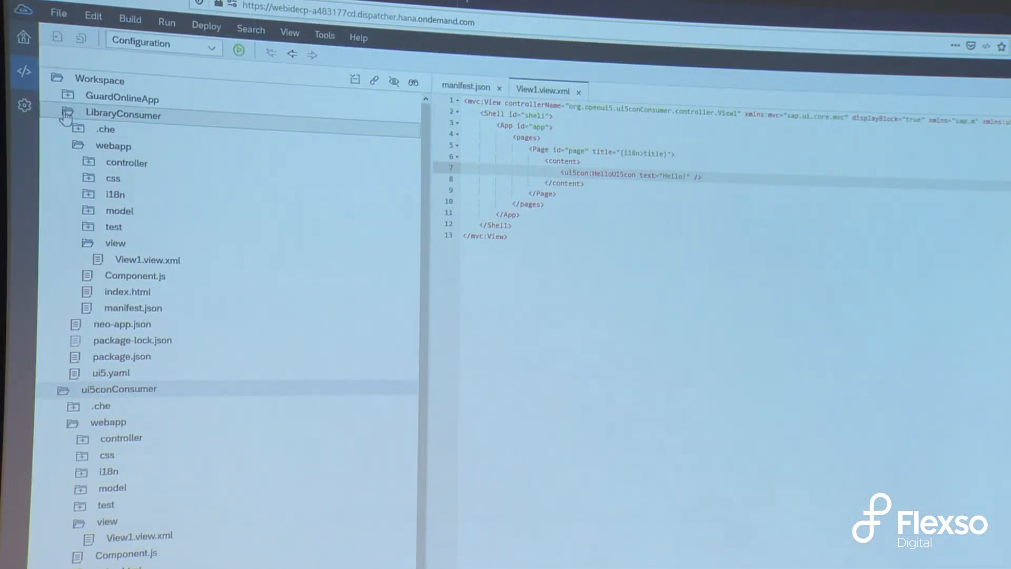
left_click(64, 113)
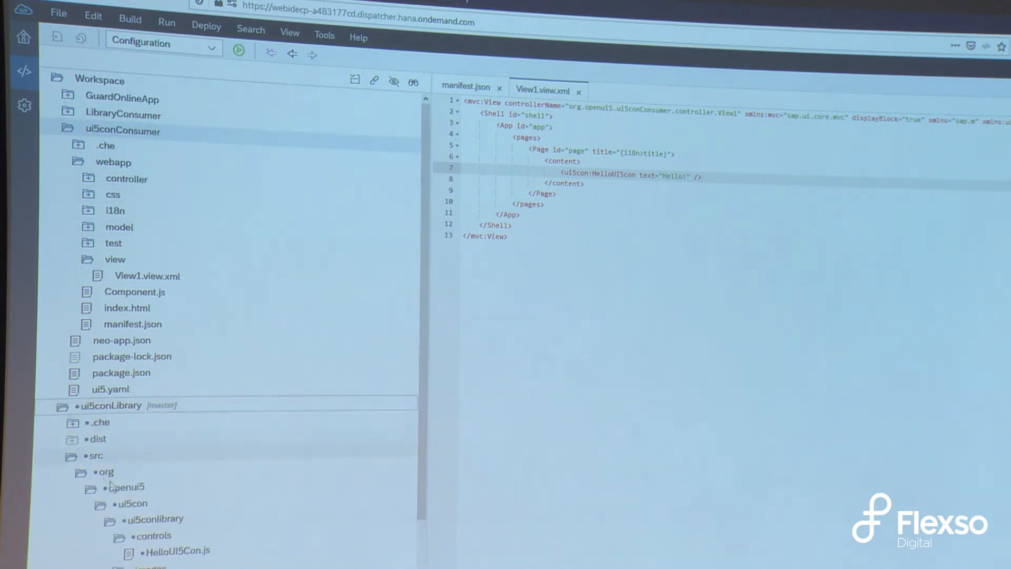
left_click(147, 274)
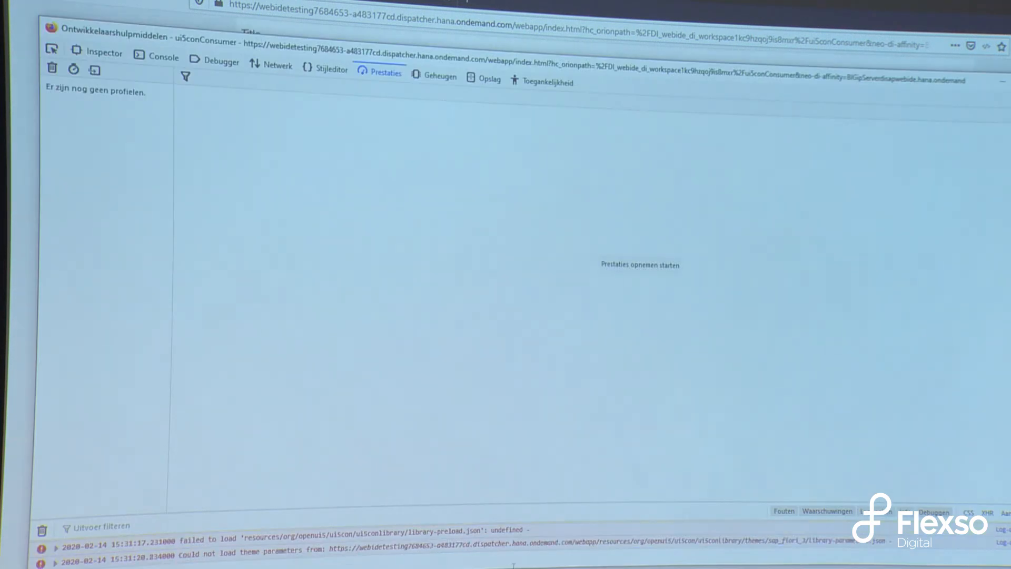
mouse_move(670, 18)
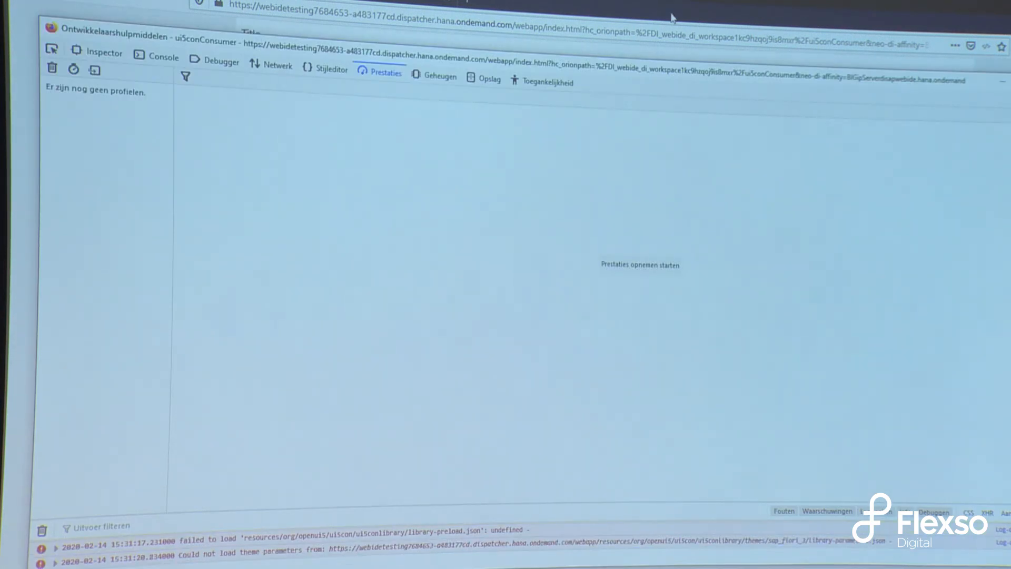